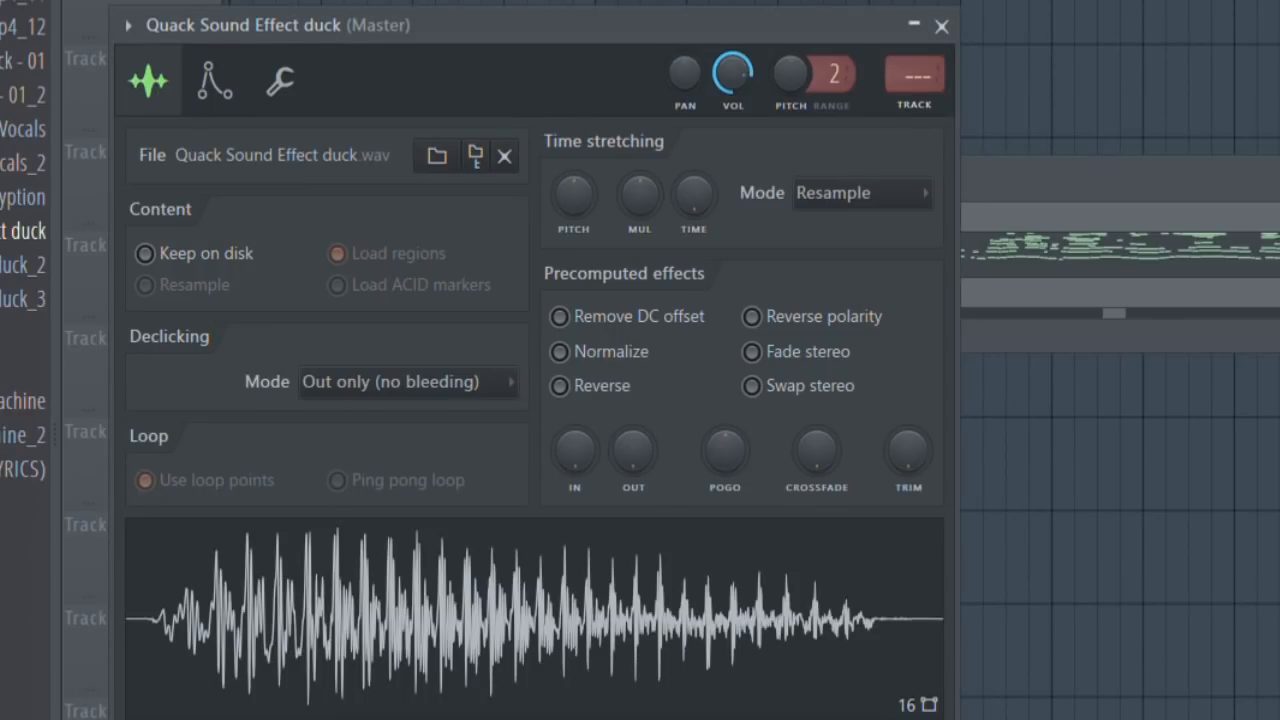
Step: Export 'duck star' as a constant 8 kbit/s MP3, keeping the metadata and resampling to 8000 Hz
left_click(280, 81)
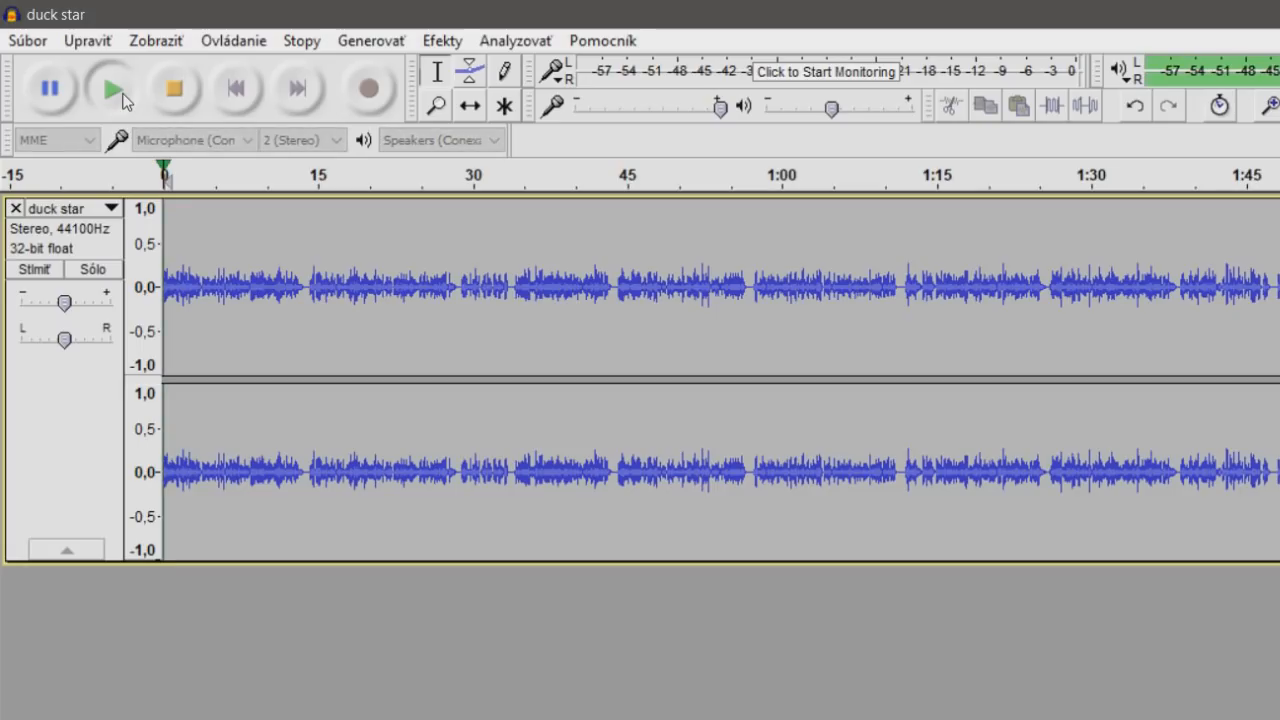
left_click(112, 88)
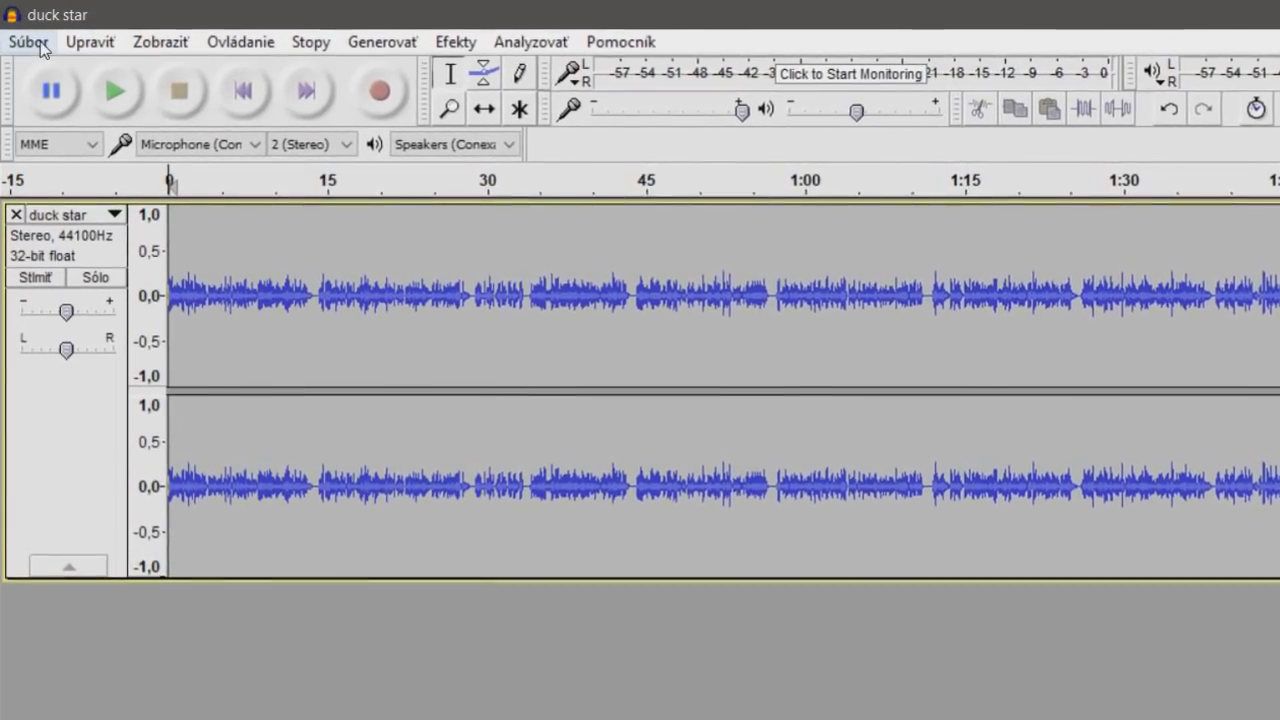
left_click(29, 42)
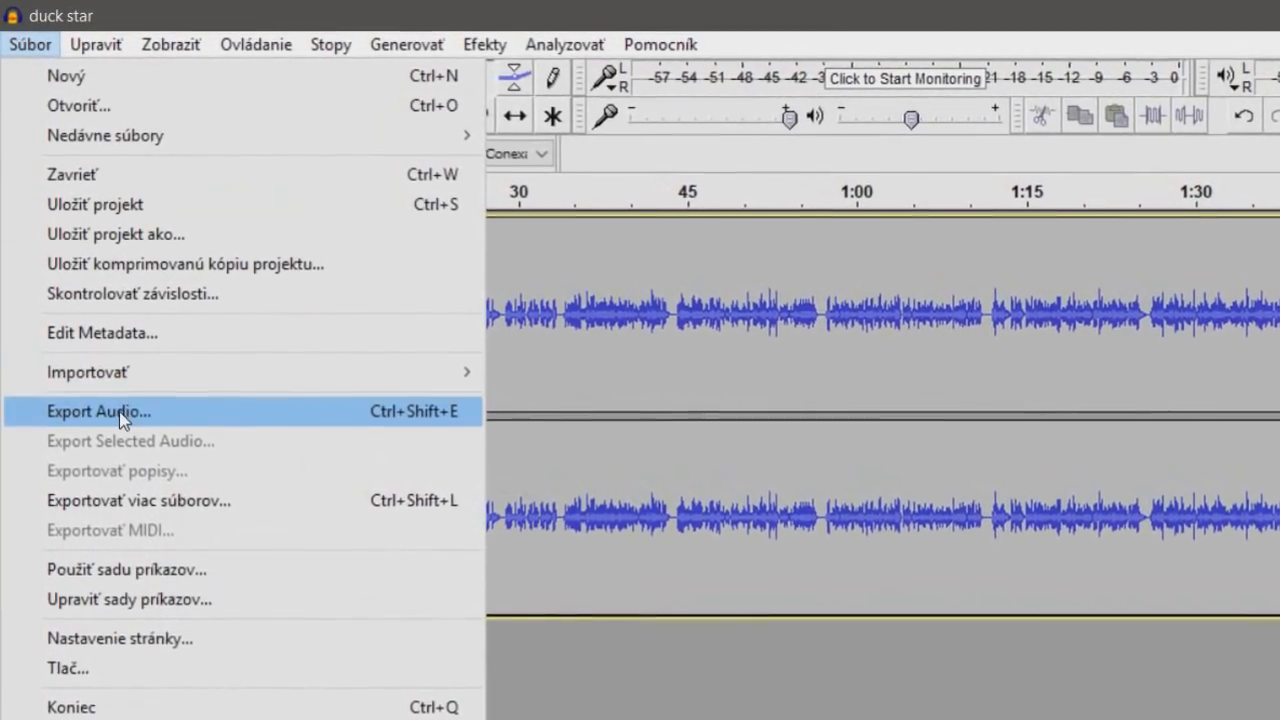
left_click(98, 411)
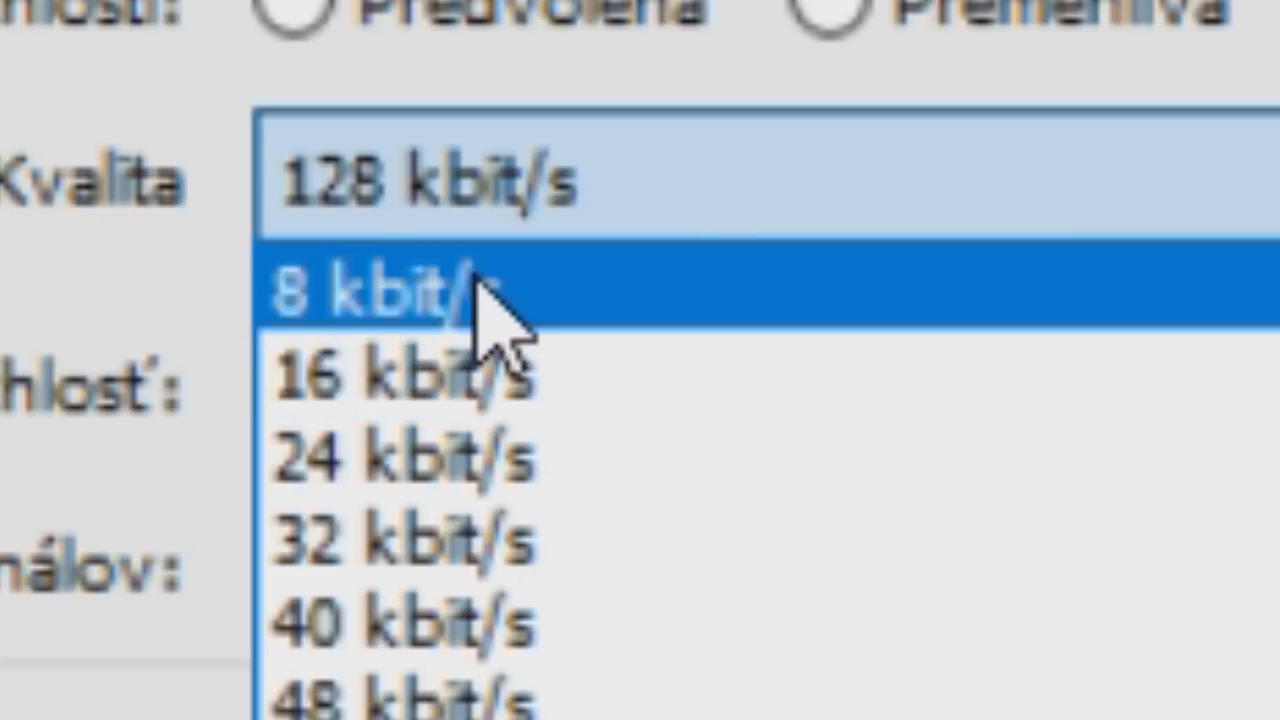
left_click(420, 295)
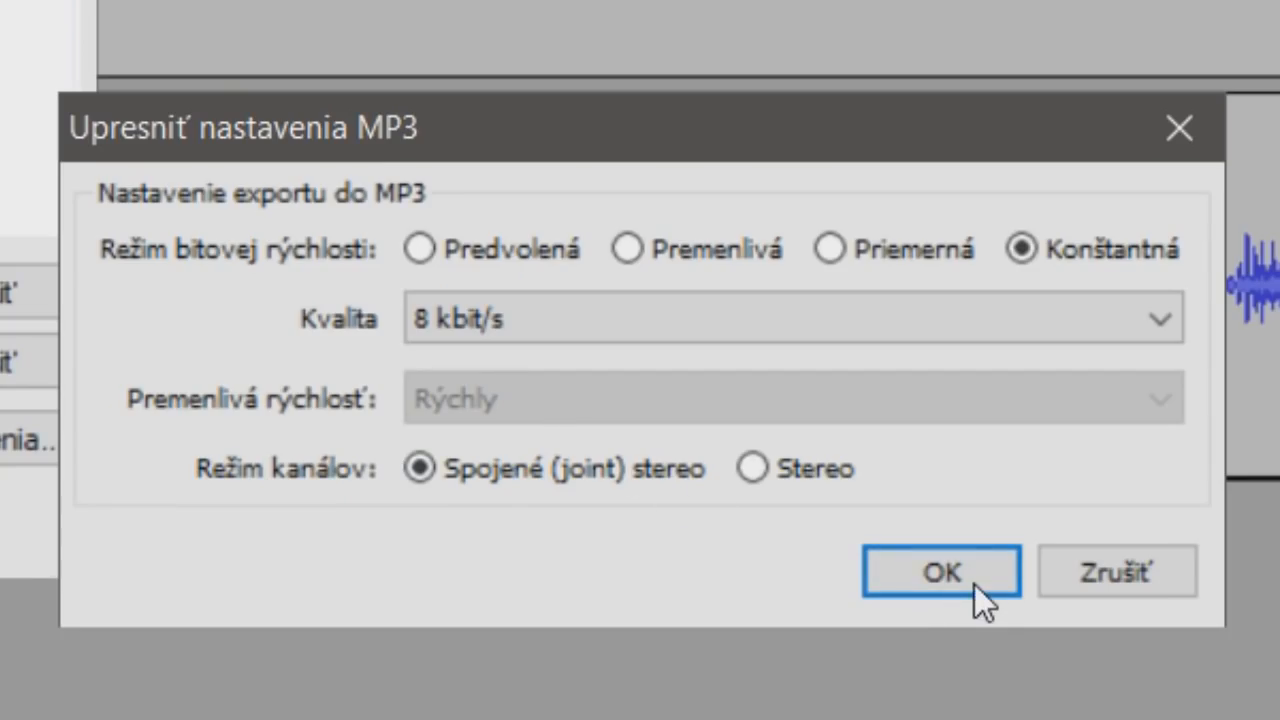
left_click(939, 571)
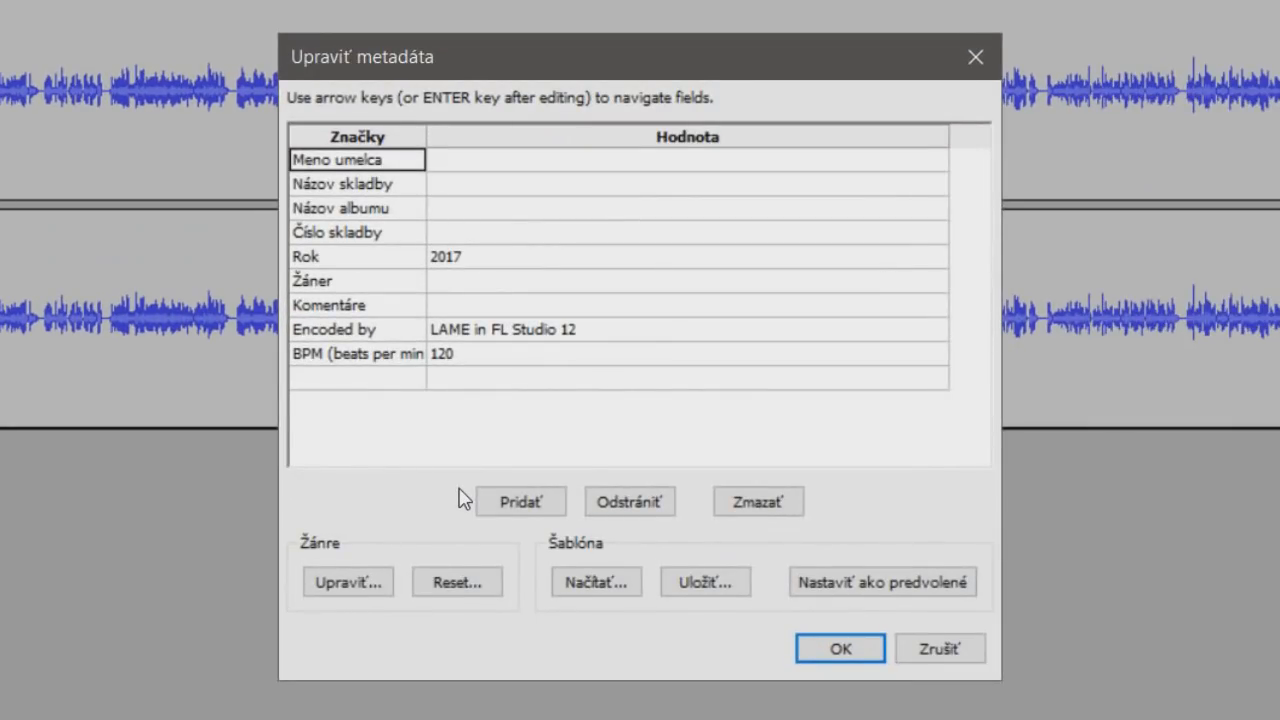
left_click(840, 648)
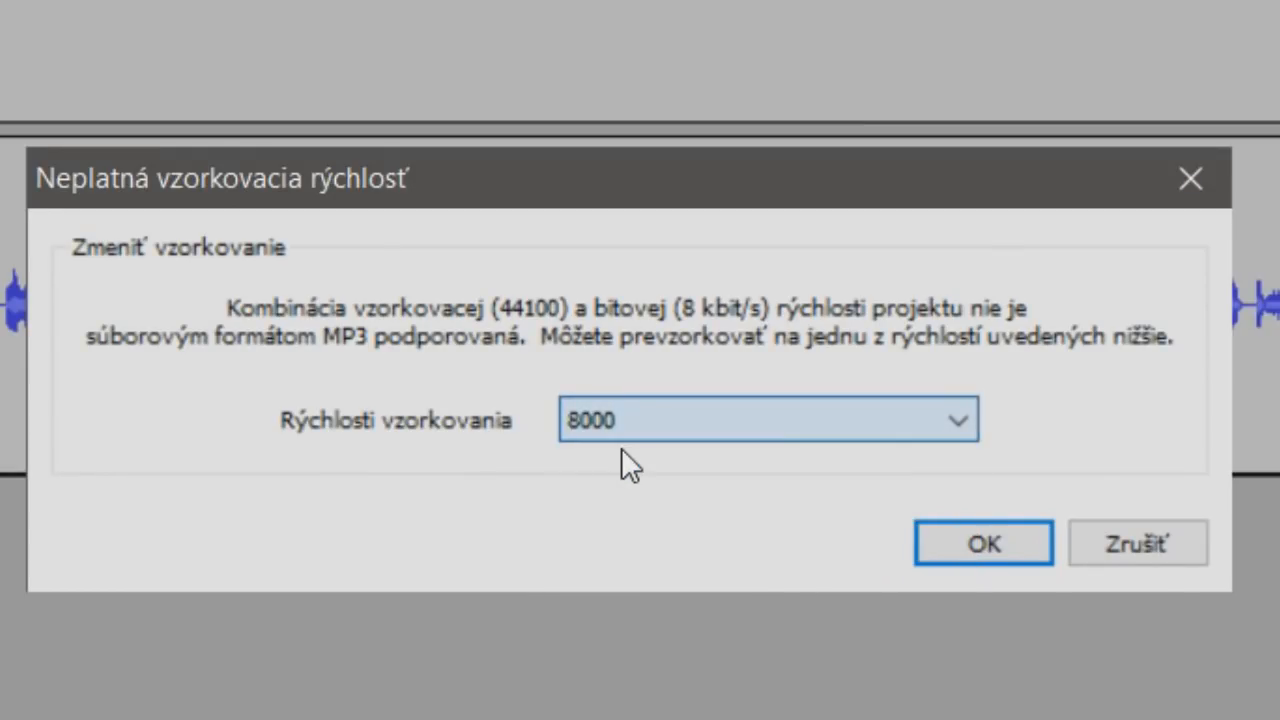
left_click(982, 543)
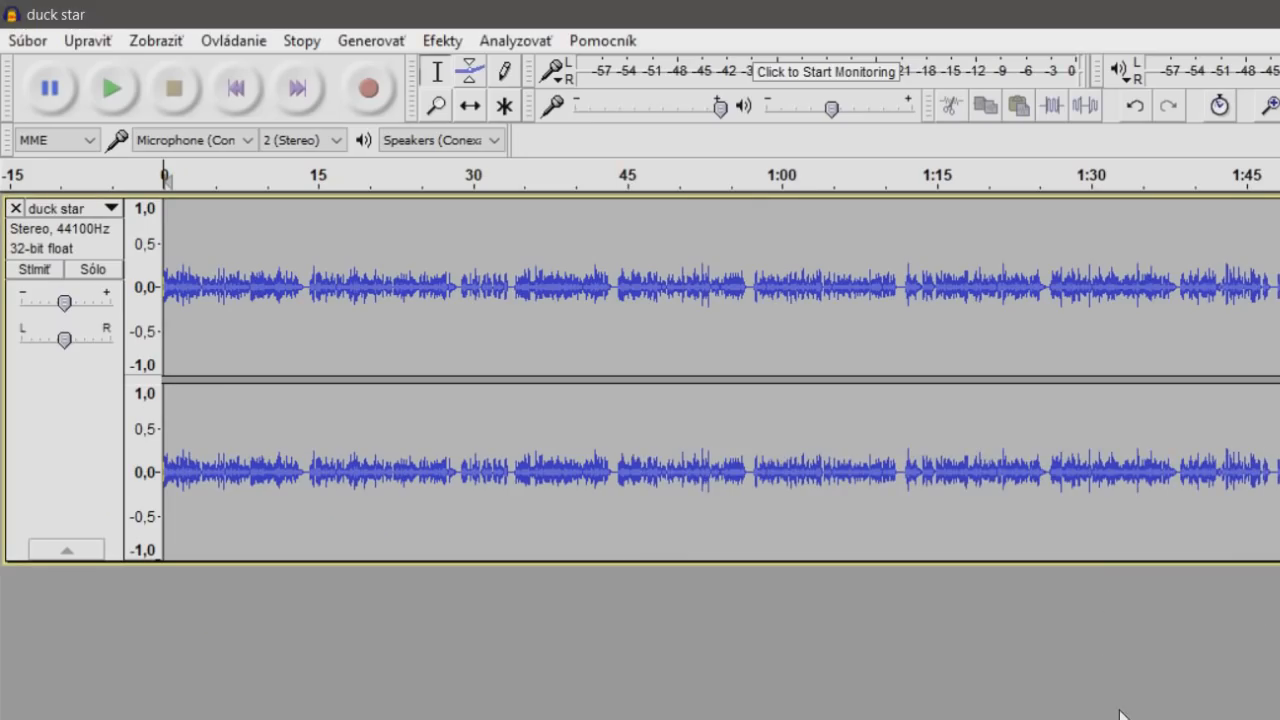